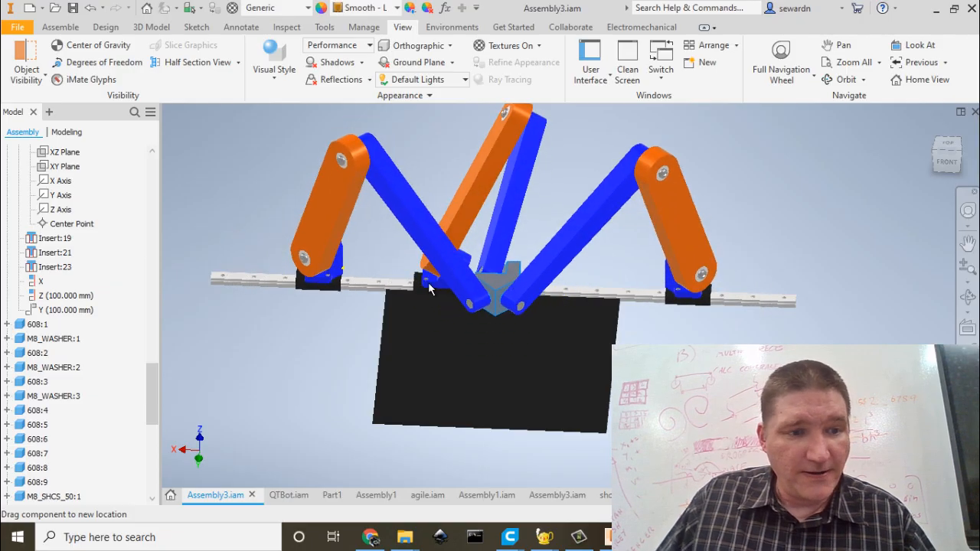
Step: Edit the Z 100 mm offset constraint, then drag the end effector to flex the arms
right_click(65, 310)
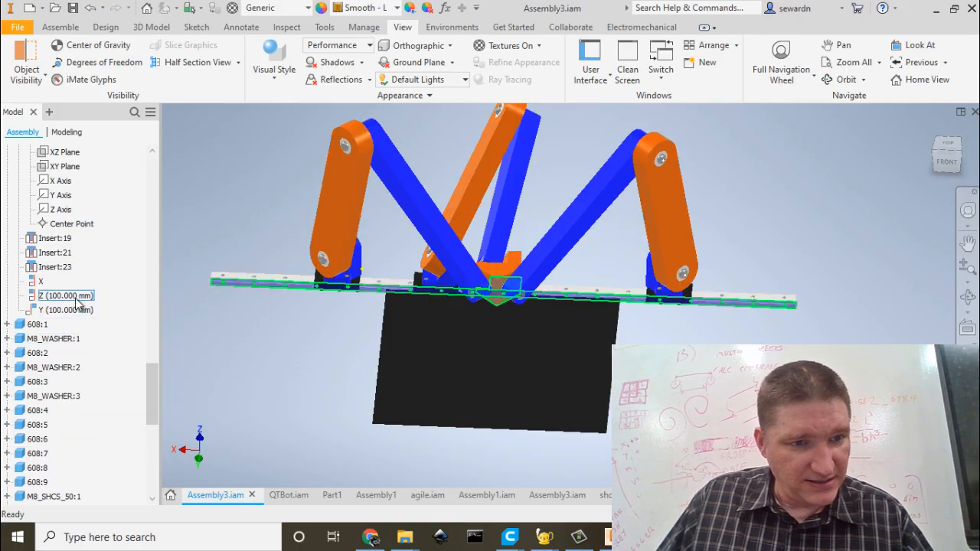
double_click(65, 296)
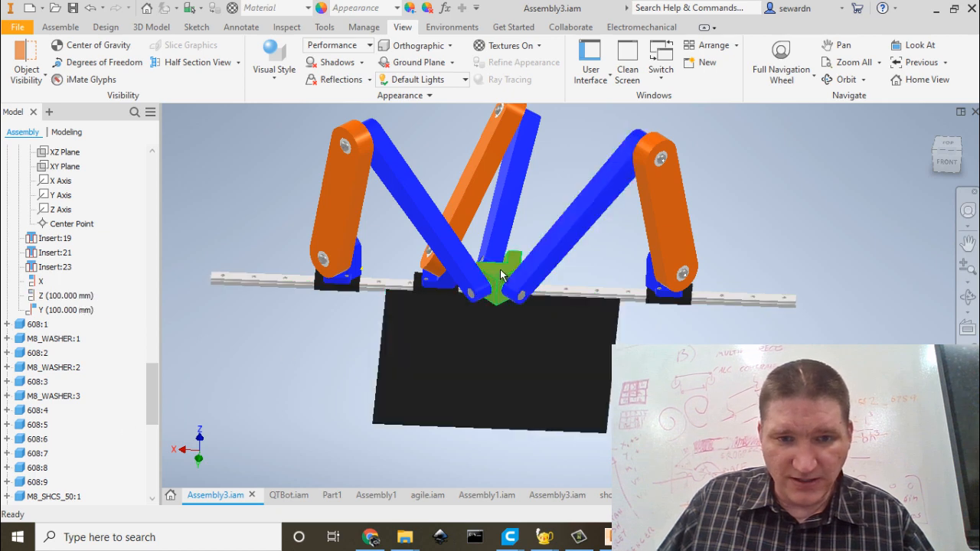
drag(502, 274, 505, 300)
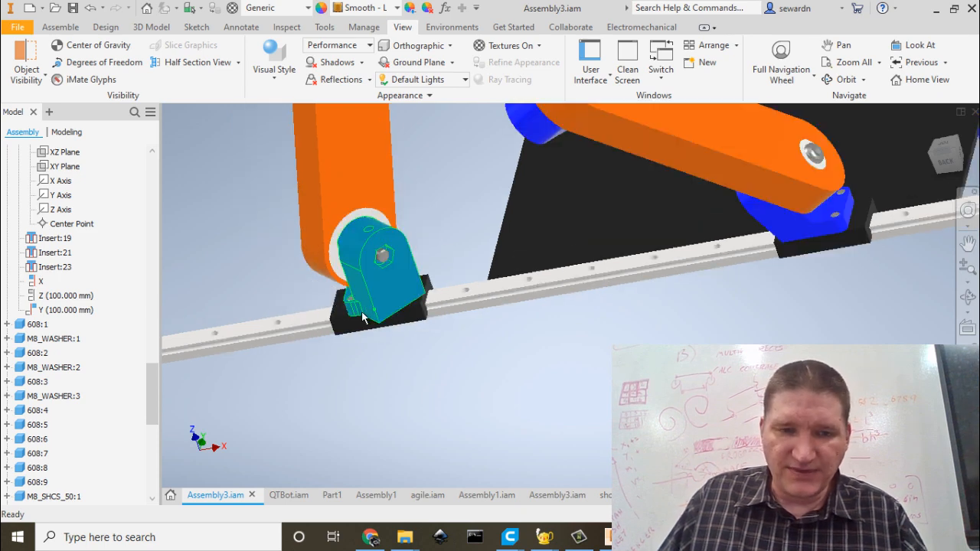
mouse_move(389, 316)
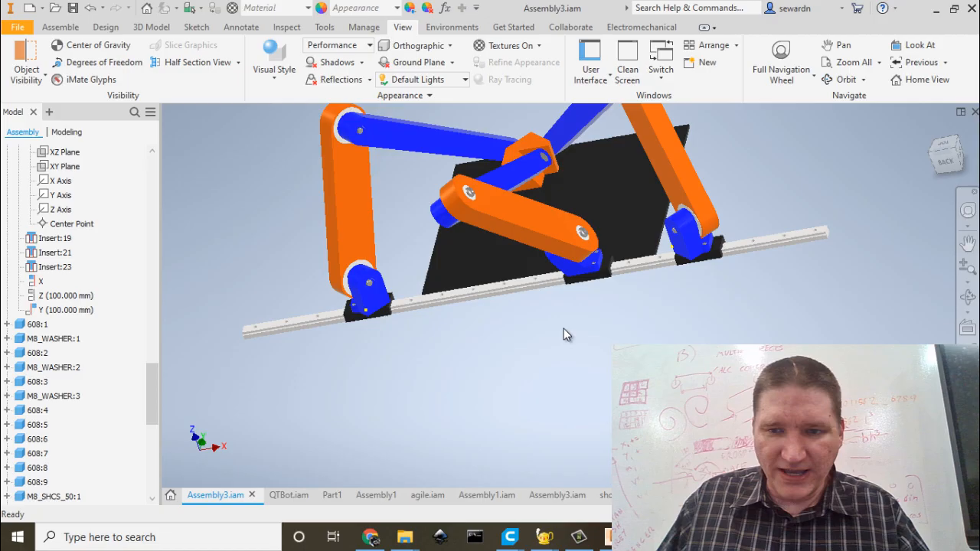
mouse_move(225, 360)
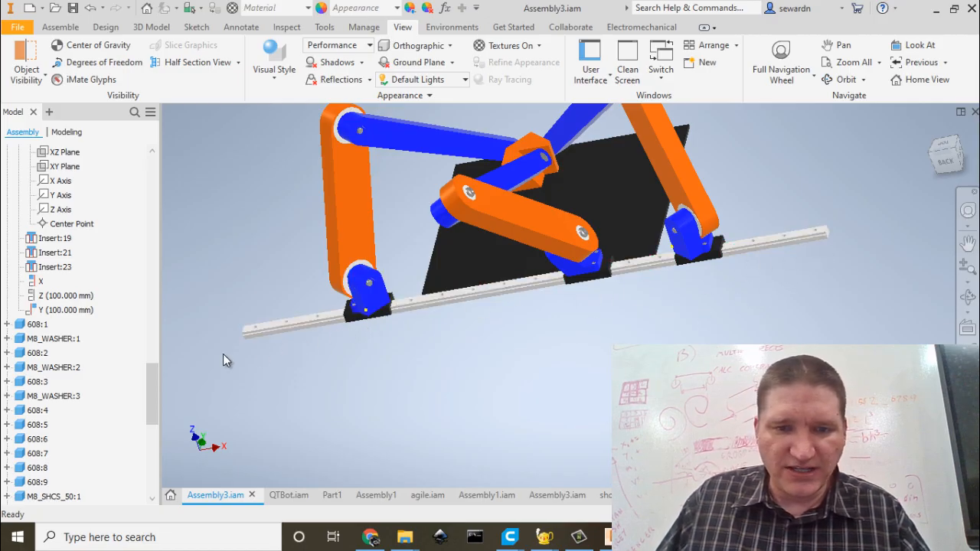
mouse_move(489, 322)
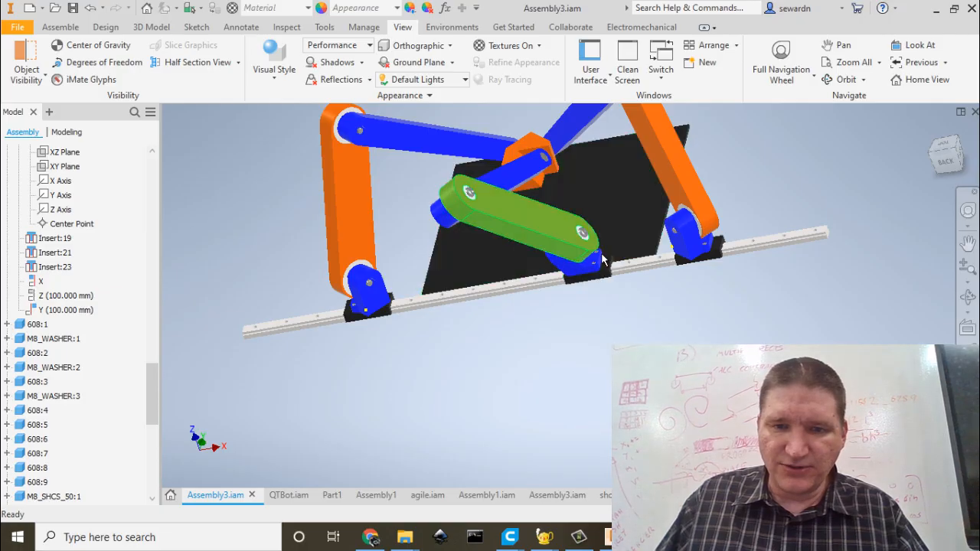
click(650, 270)
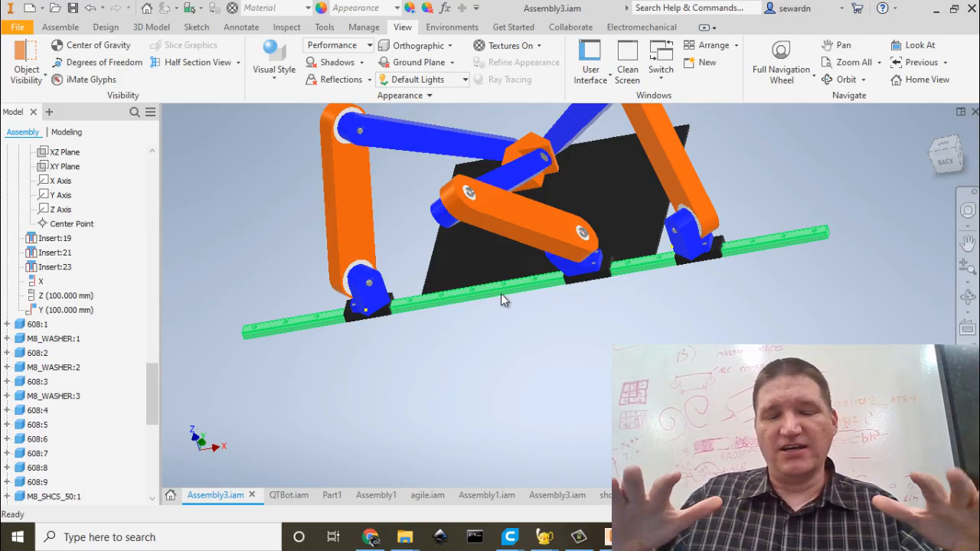
click(502, 299)
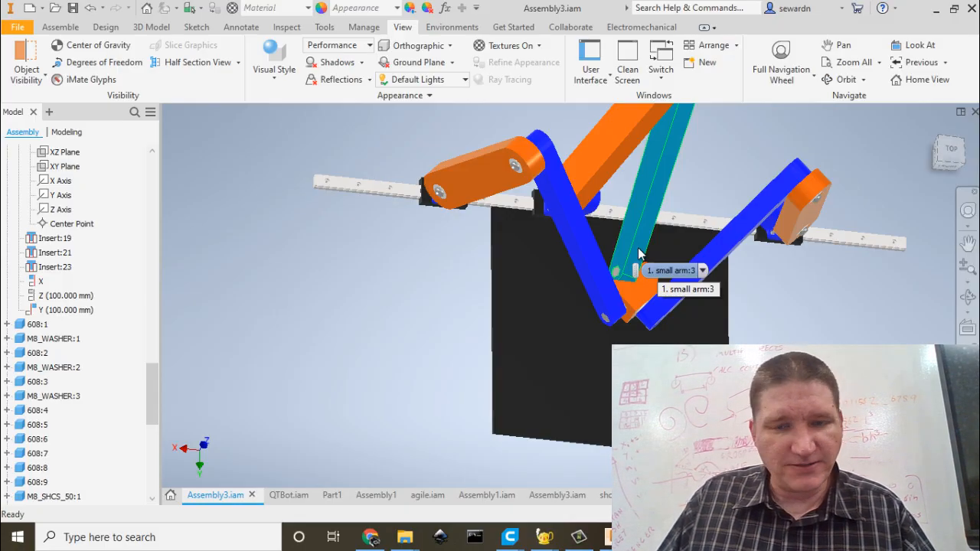
Step: Orbit the view toward the top-front to see the orange and blue arms and rail
drag(639, 253, 739, 285)
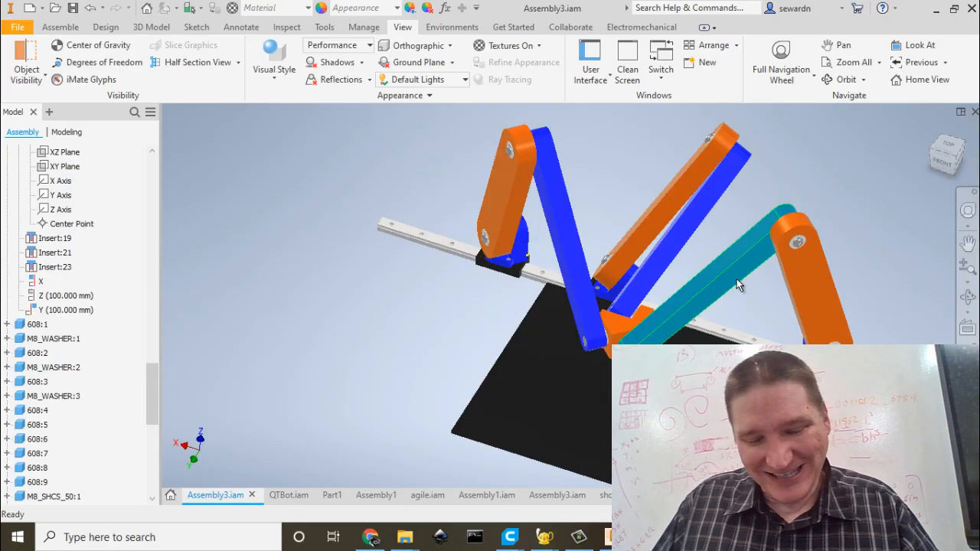